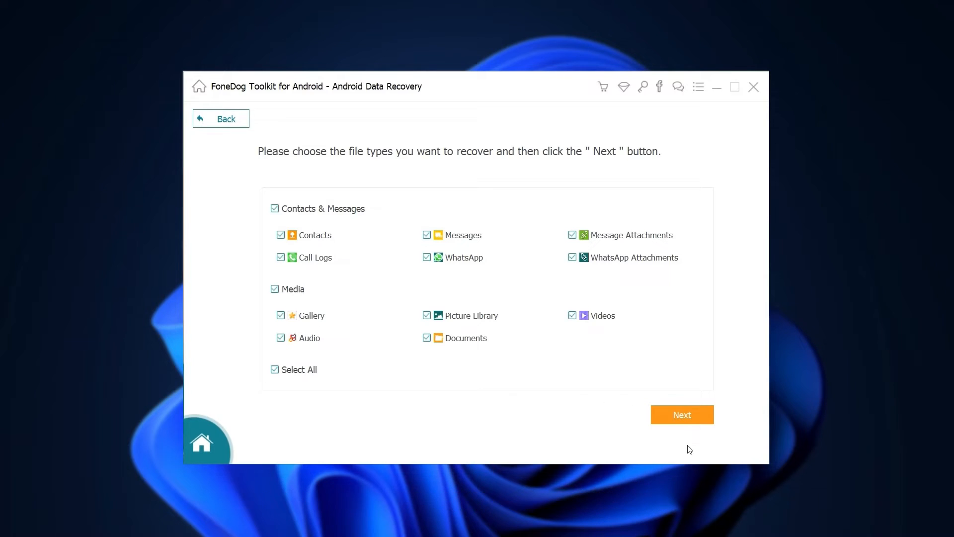
Confirm all contact, message and media file types and proceed to scanning.
click(682, 414)
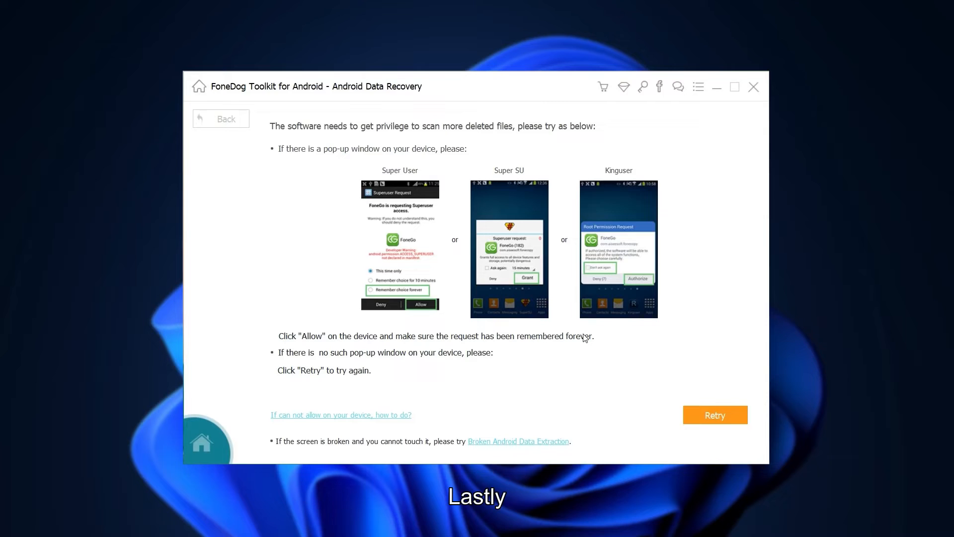
Retry the root-privilege request so the deleted-file scan continues.
click(714, 414)
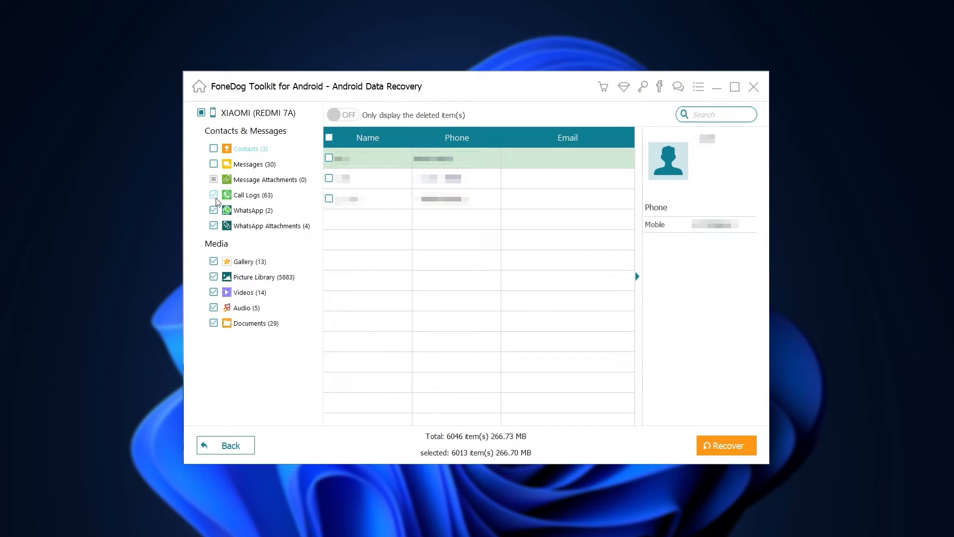
Show the Picture Library filtered to only deleted items.
click(263, 277)
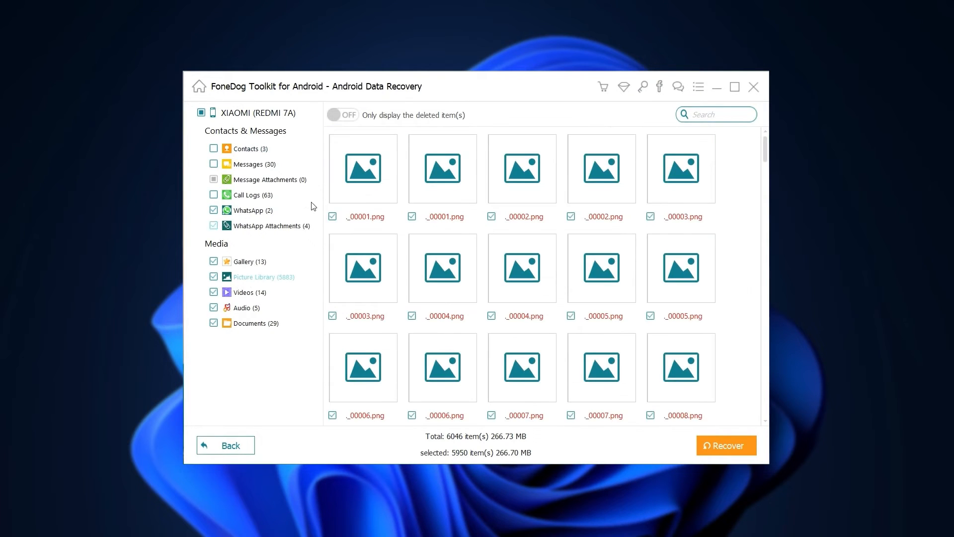
click(341, 114)
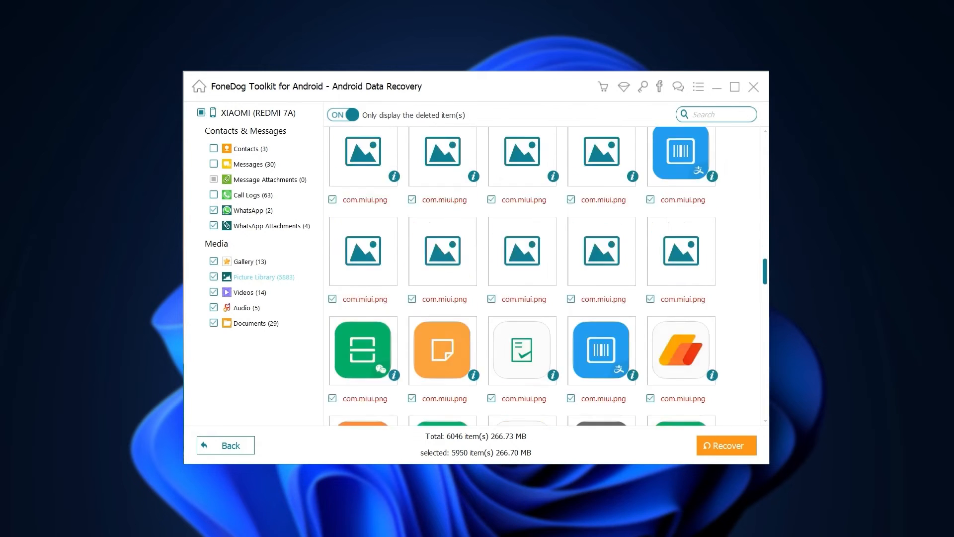
Recover the 5,950 selected items to the FoneDog folder in Documents and return home.
click(725, 445)
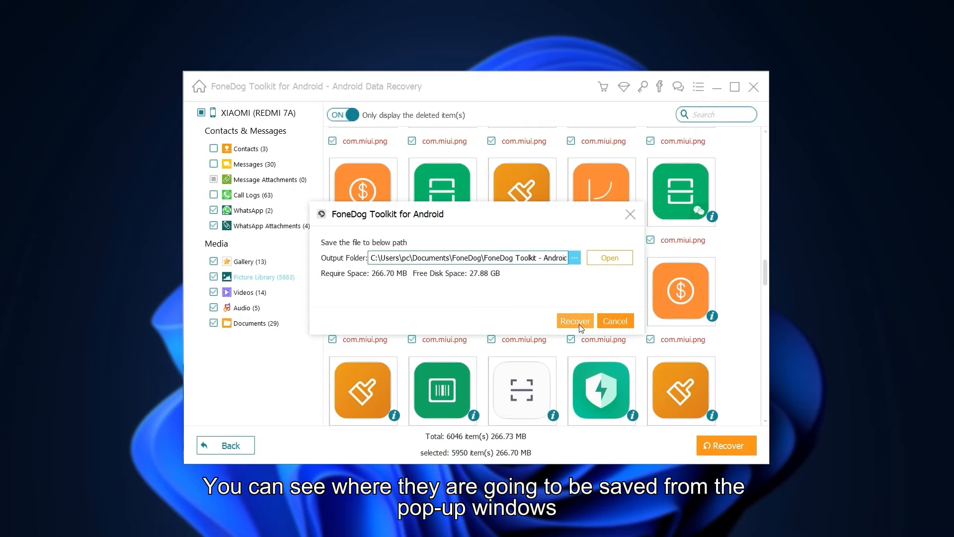
click(573, 321)
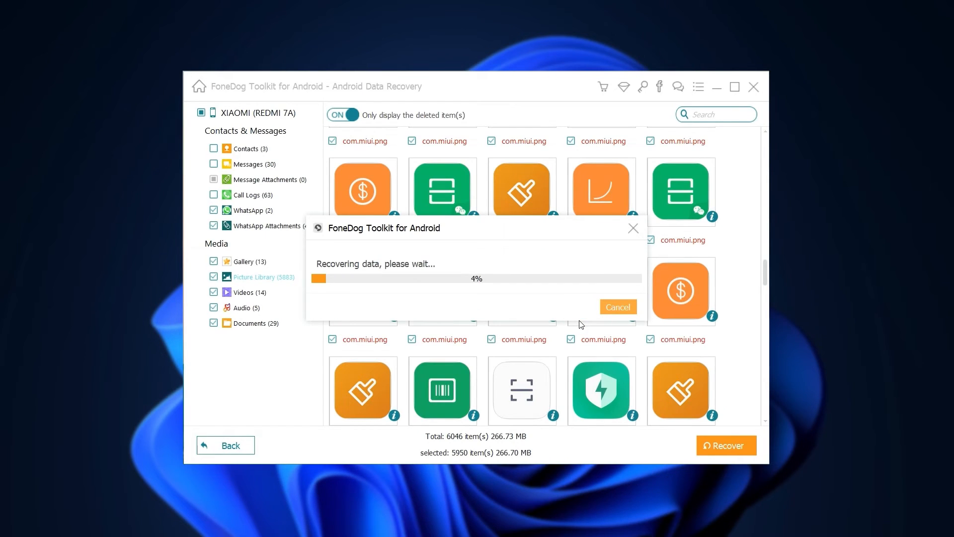
click(618, 306)
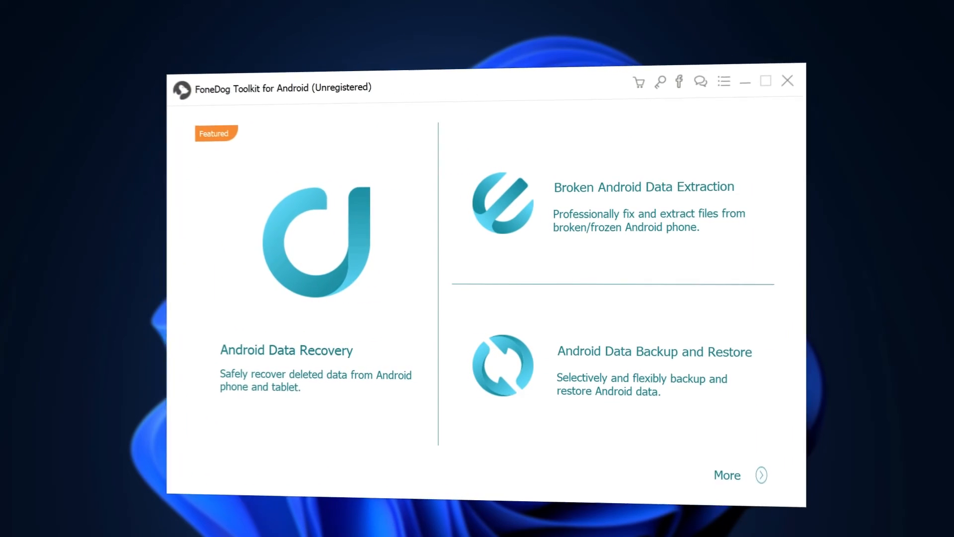